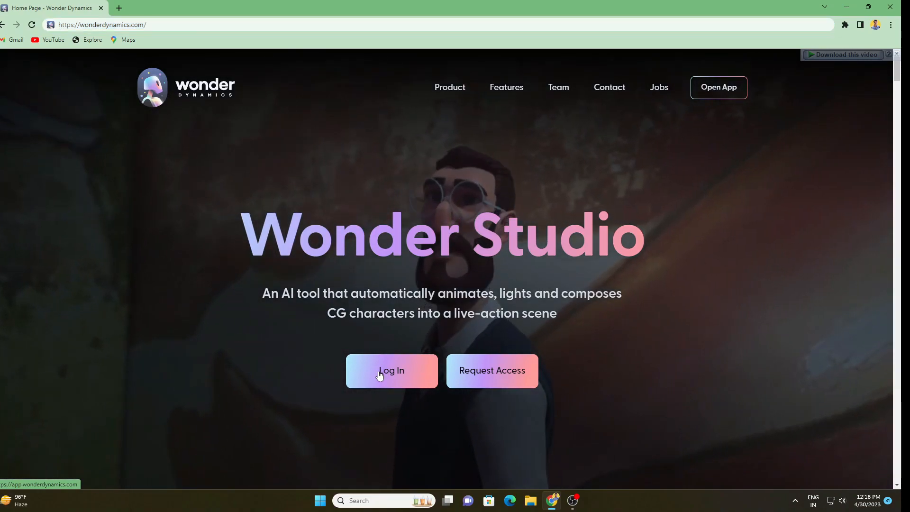
Step: Log in from the Wonder Dynamics homepage to reach the Wonder Studio dashboard
{"action": "left_click", "coordinate": [391, 371]}
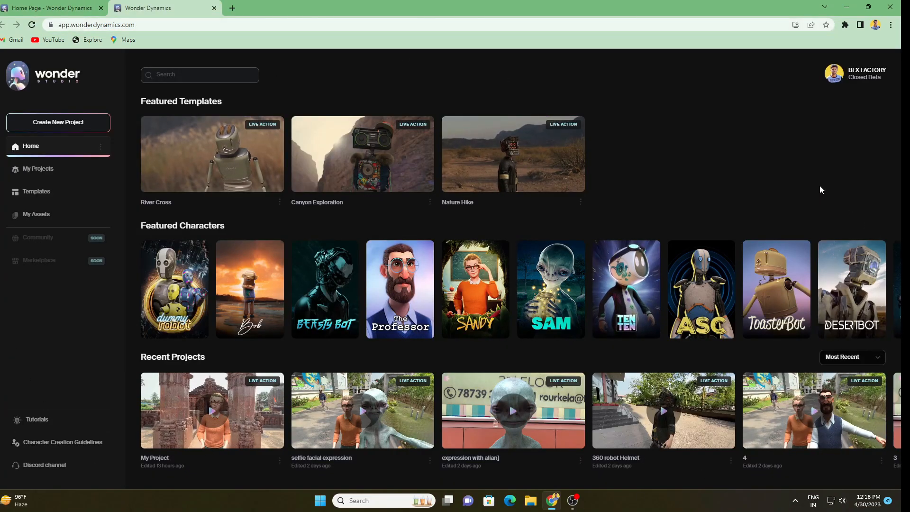
{"action": "mouse_move", "coordinate": [66, 89]}
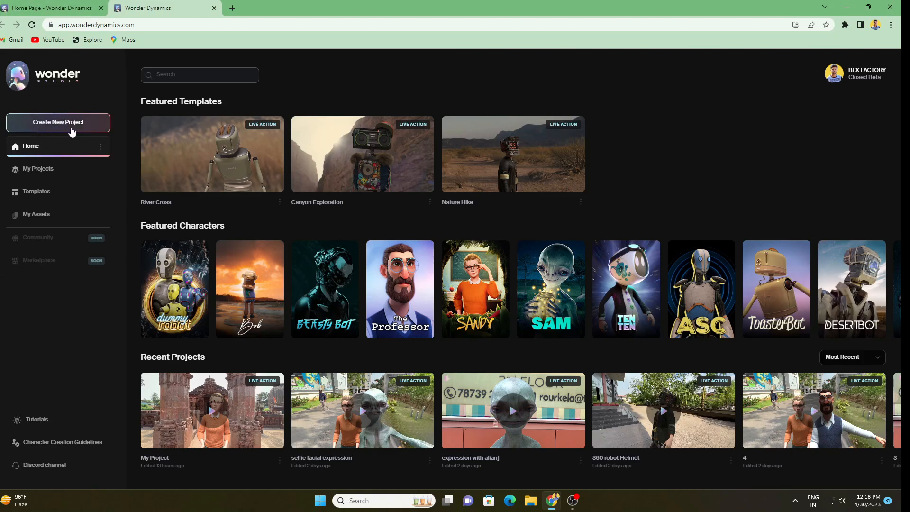
{"action": "left_click", "coordinate": [30, 146]}
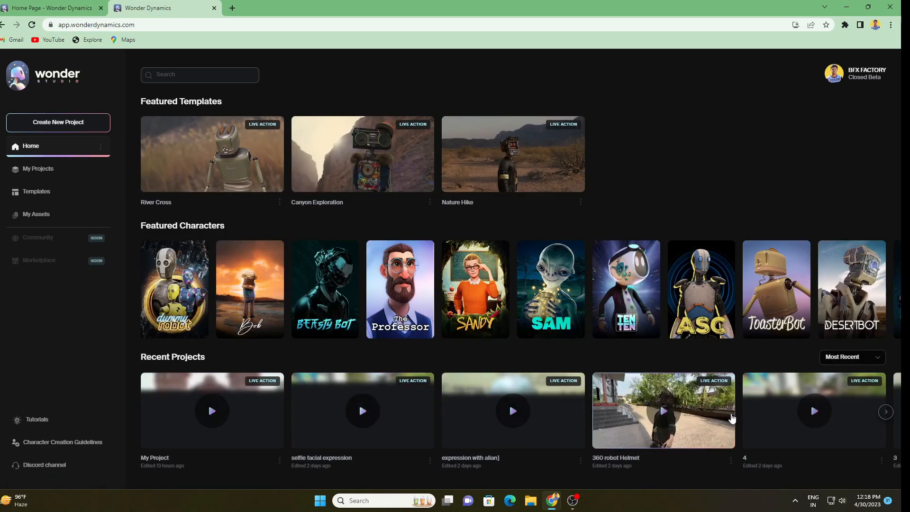
{"action": "left_click", "coordinate": [38, 169]}
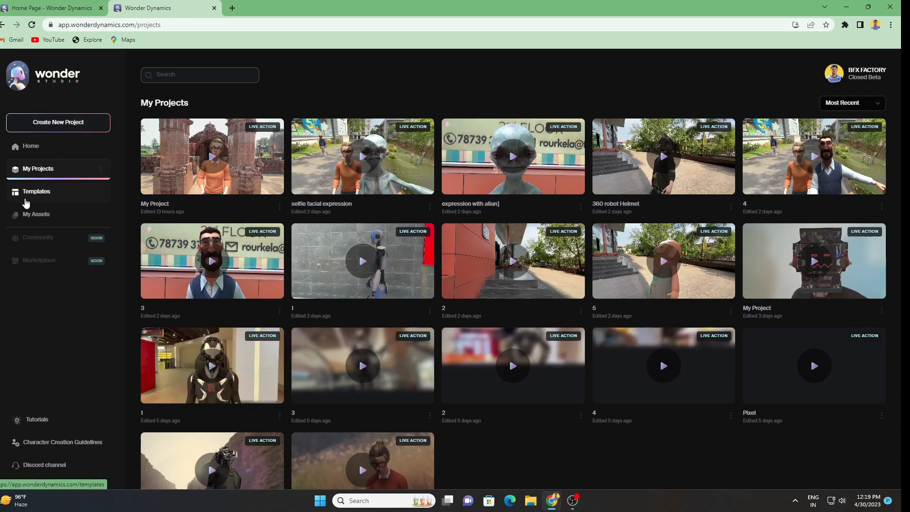
{"action": "left_click", "coordinate": [36, 191]}
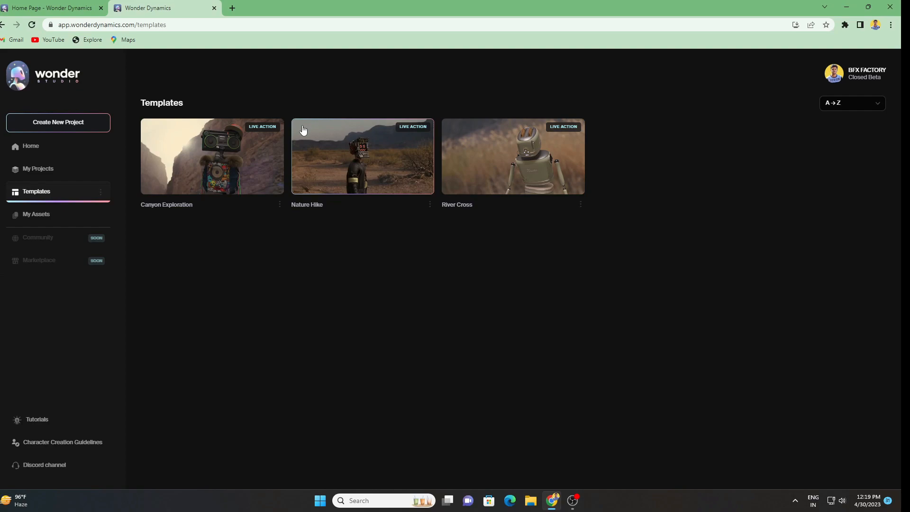
{"action": "mouse_move", "coordinate": [285, 138]}
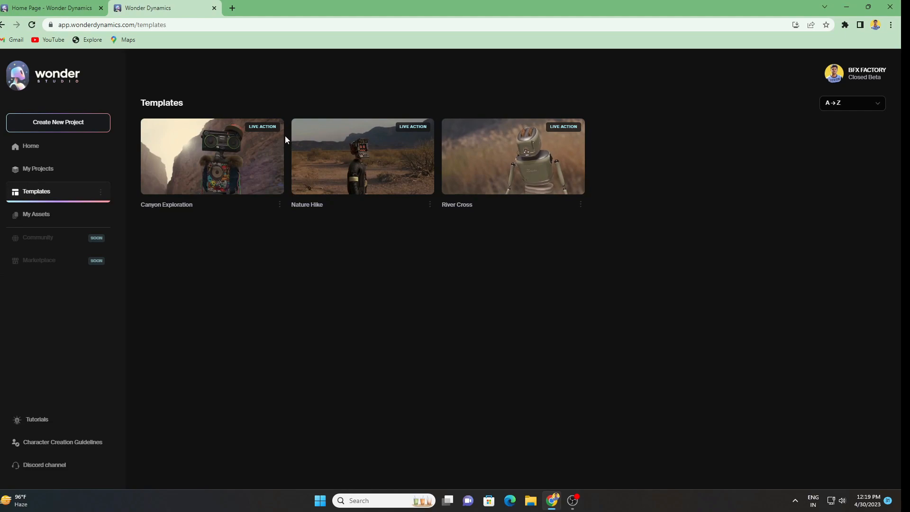
{"action": "left_click", "coordinate": [36, 214]}
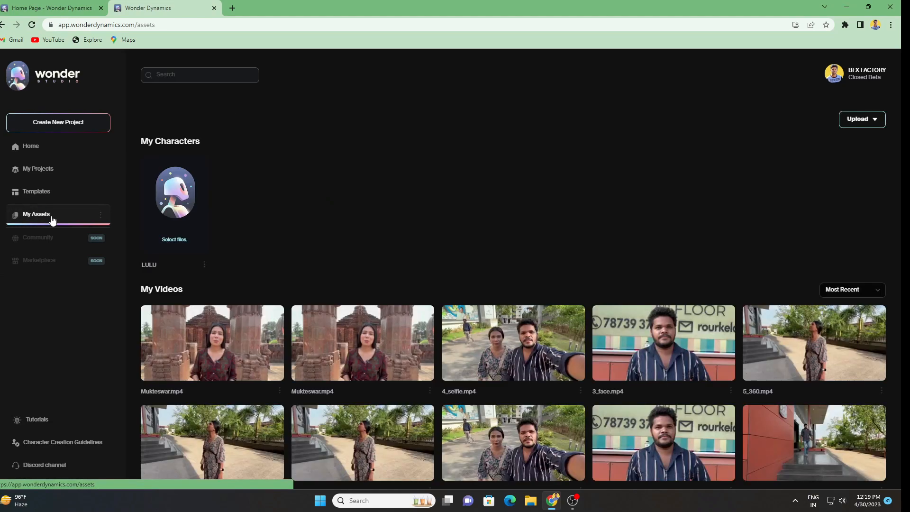
{"action": "scroll", "scroll_direction": "down", "scroll_amount": 3}
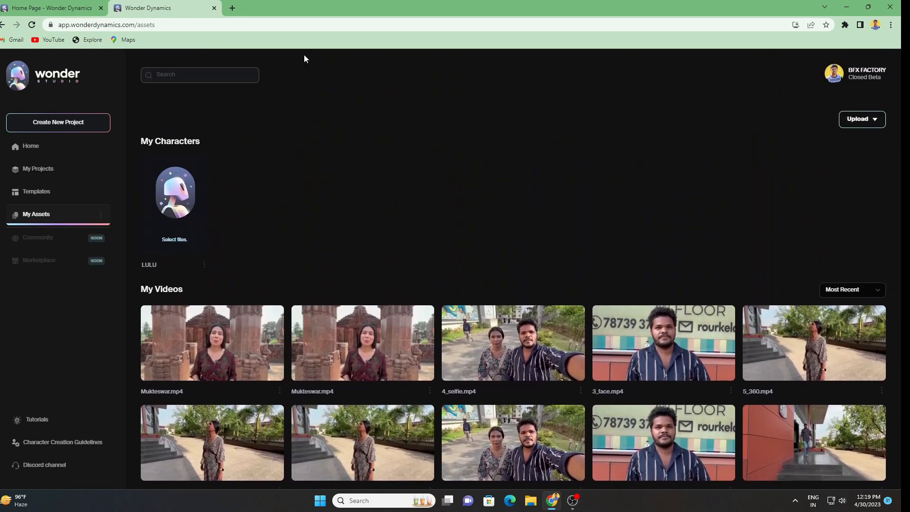
{"action": "left_click", "coordinate": [30, 146]}
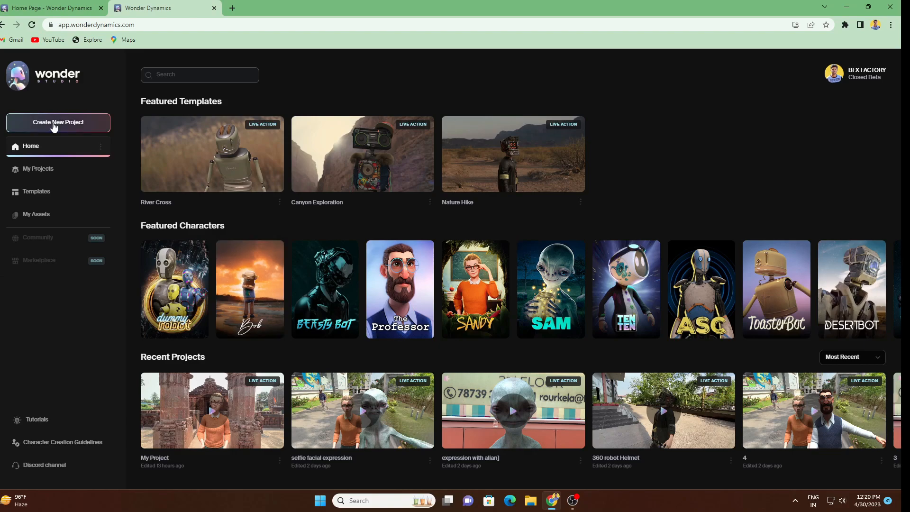
Step: Create a new Live Action project and land in its empty editor
{"action": "left_click", "coordinate": [57, 123]}
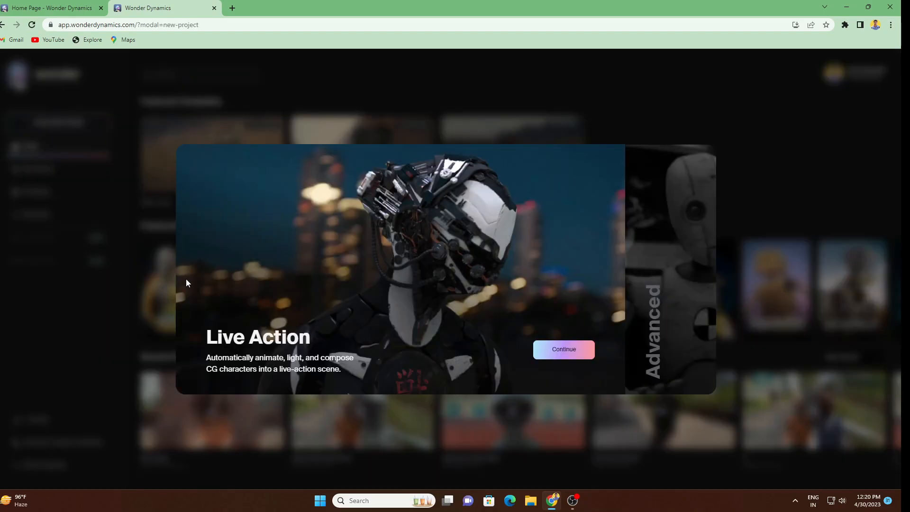
{"action": "mouse_move", "coordinate": [258, 210]}
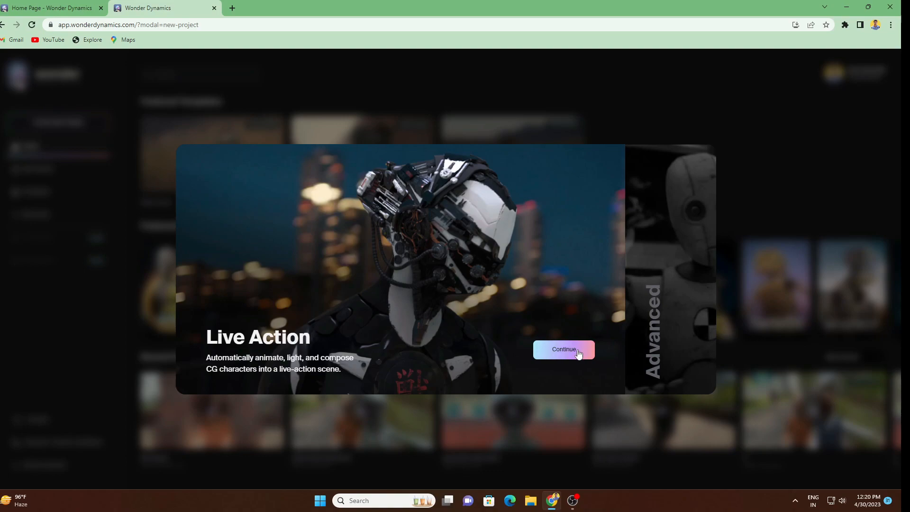
{"action": "left_click", "coordinate": [563, 348]}
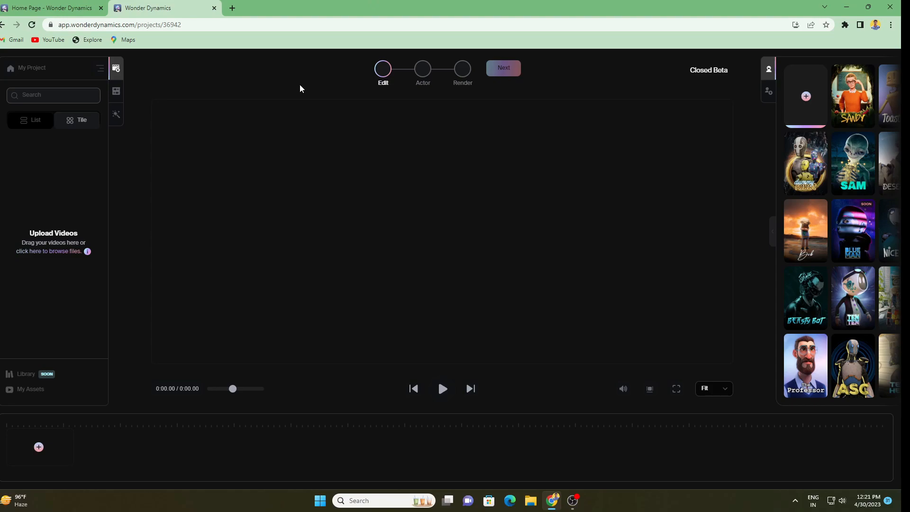
Step: Rename the project from 'My Project' to 'tutorial'
{"action": "left_click", "coordinate": [32, 68]}
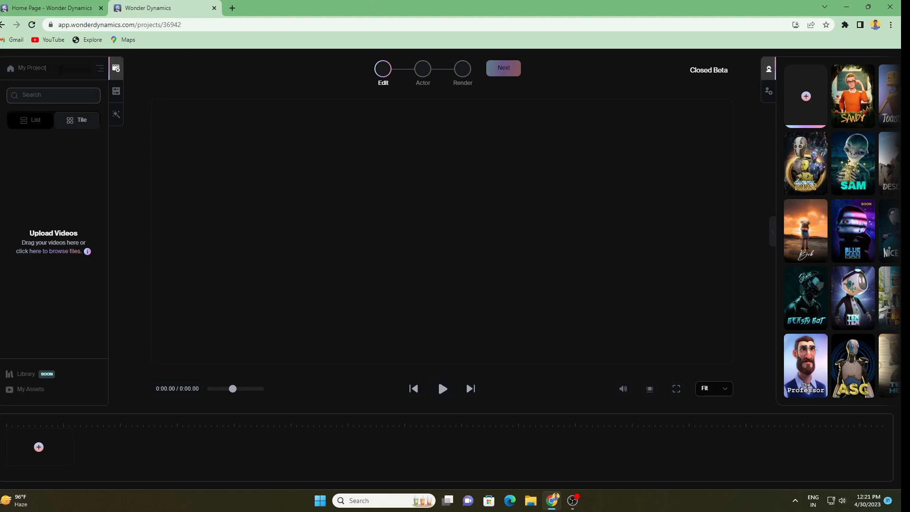
{"action": "double_click", "coordinate": [33, 68]}
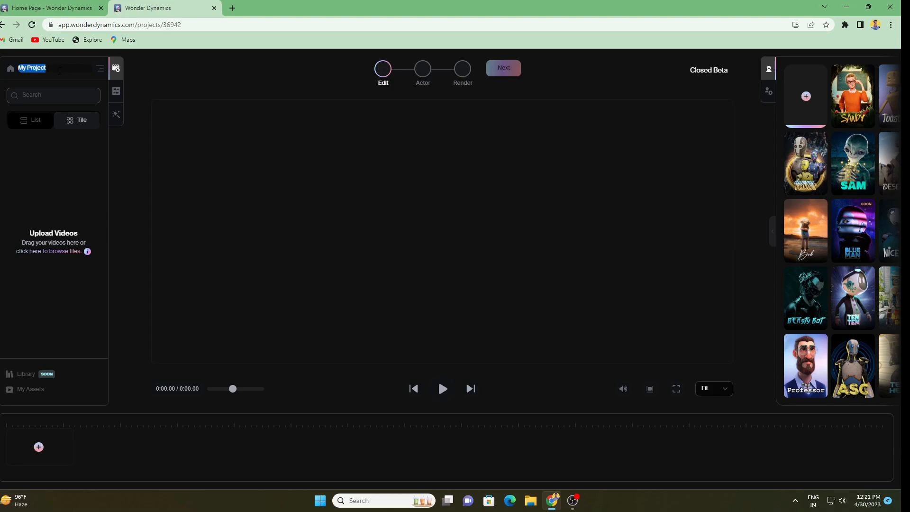
{"action": "type", "text": "tutorial"}
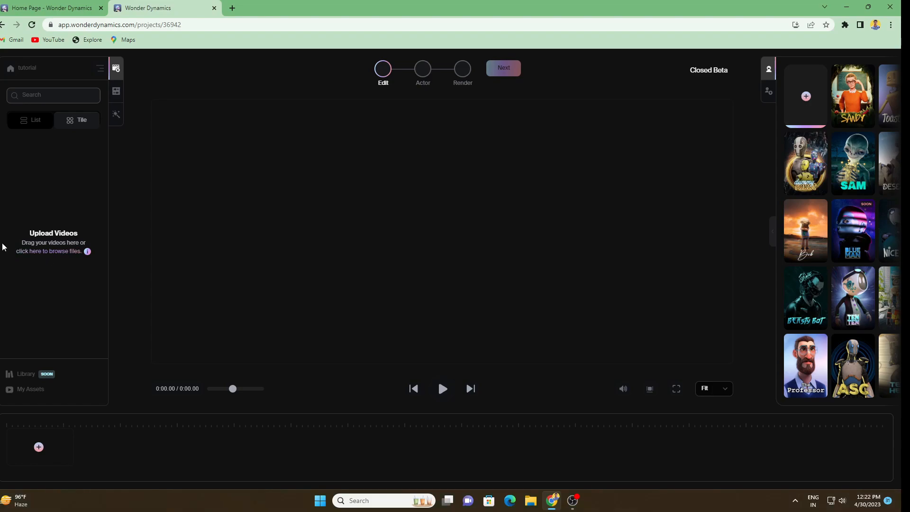
{"action": "mouse_move", "coordinate": [51, 263]}
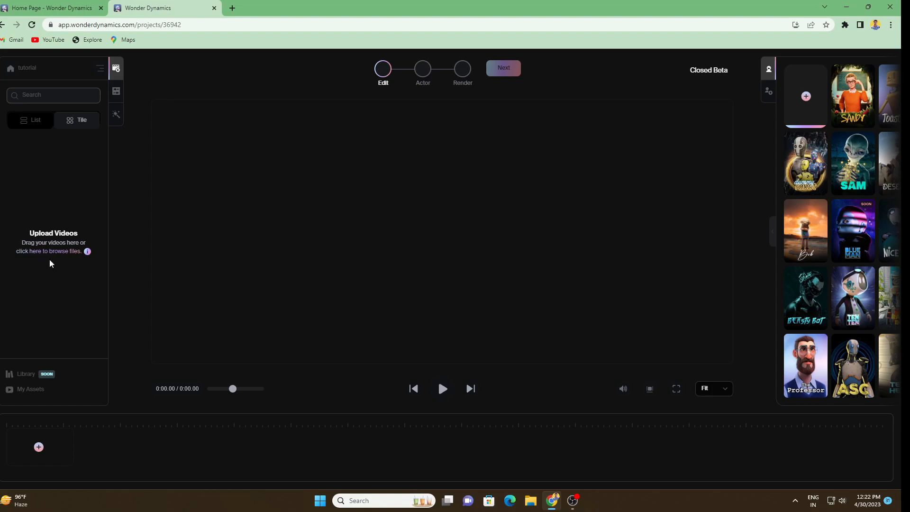
Step: Upload the Mukteswar temple video from the ai2 folder onto the timeline
{"action": "left_click", "coordinate": [33, 250]}
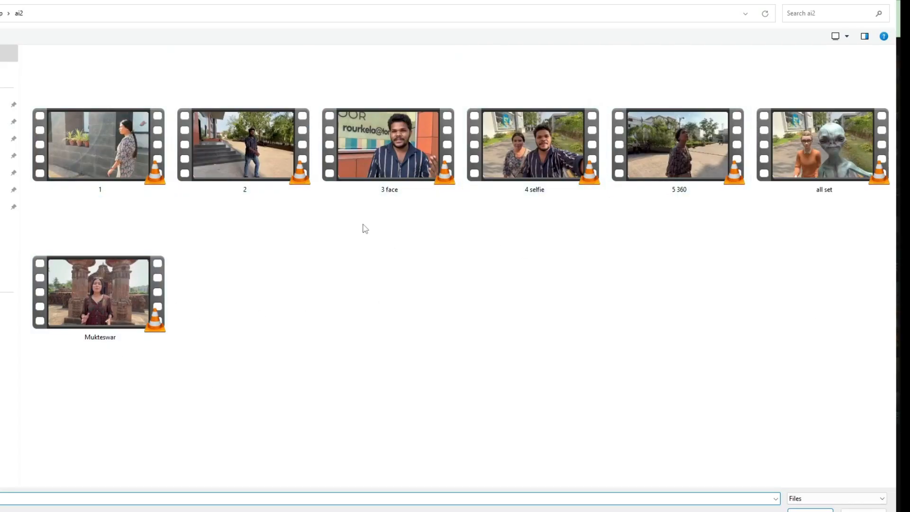
{"action": "left_click", "coordinate": [100, 292]}
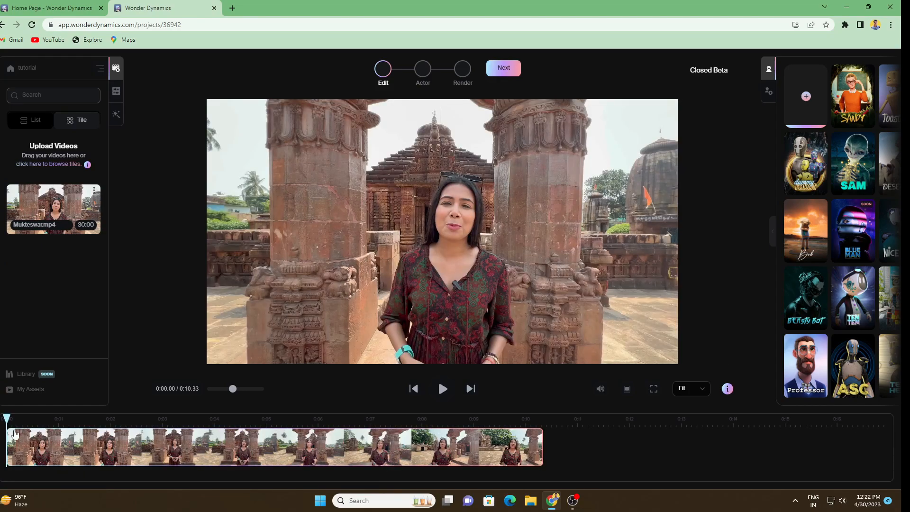
{"action": "mouse_move", "coordinate": [442, 389]}
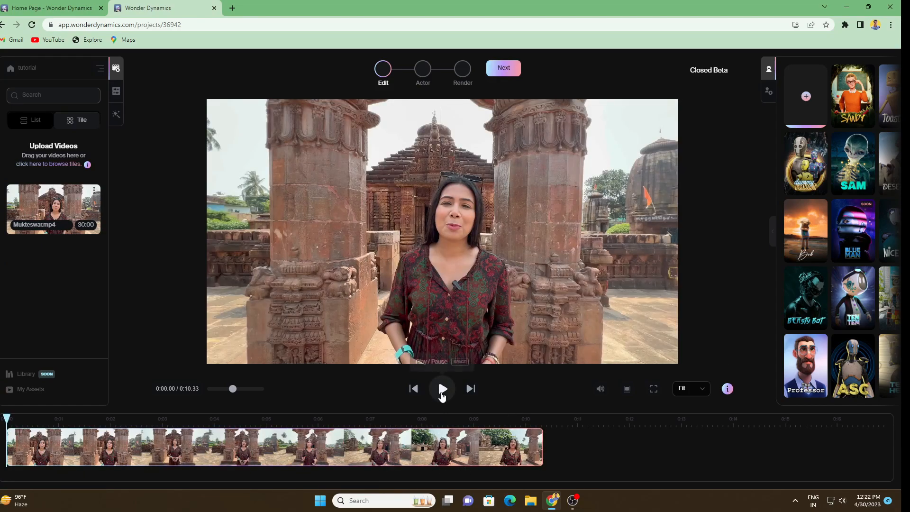
Step: Play the uploaded temple clip, then bring up the character gallery featuring Dummy Robot
{"action": "left_click", "coordinate": [441, 388]}
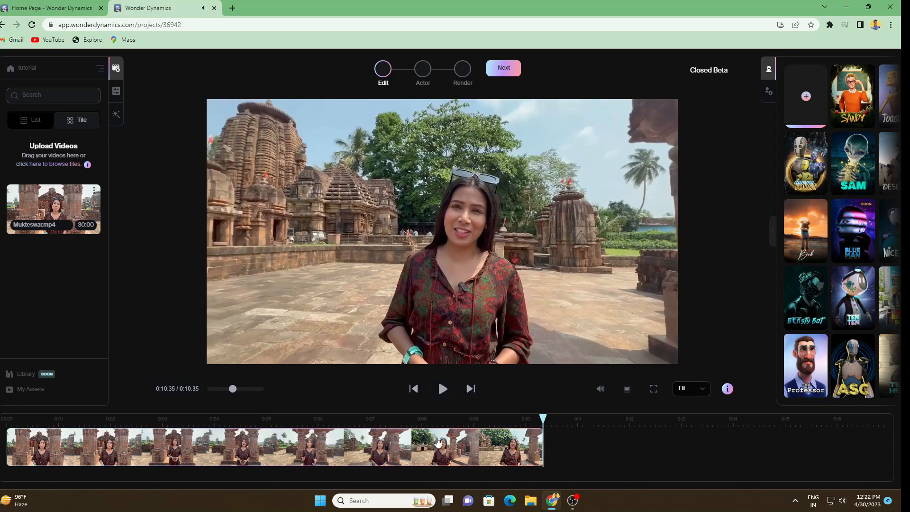
{"action": "mouse_move", "coordinate": [799, 301]}
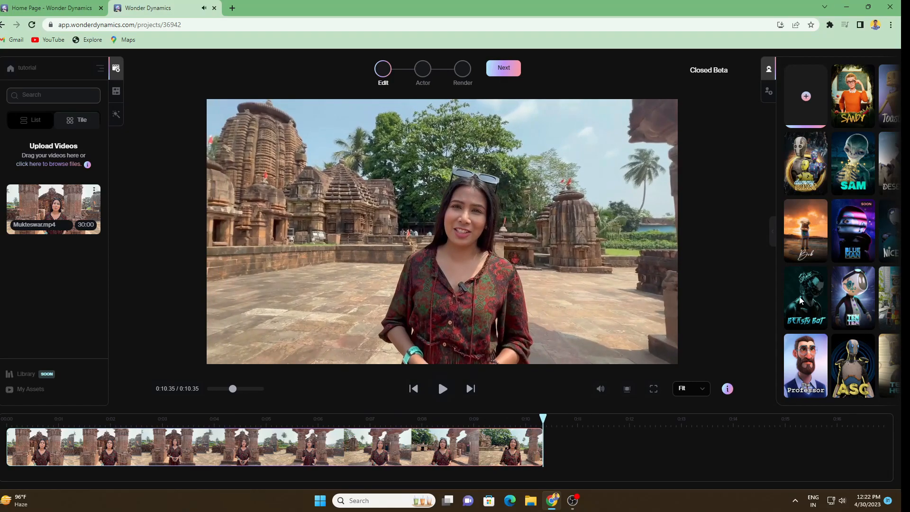
{"action": "left_click", "coordinate": [805, 162]}
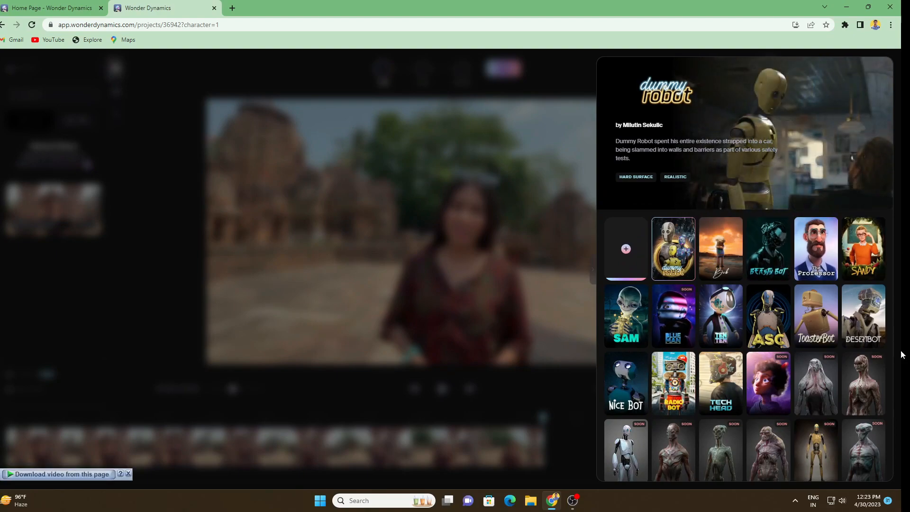
Step: Close the character gallery and return to the Mukteswar clip in the Edit view
{"action": "scroll", "scroll_direction": "down", "scroll_amount": 3}
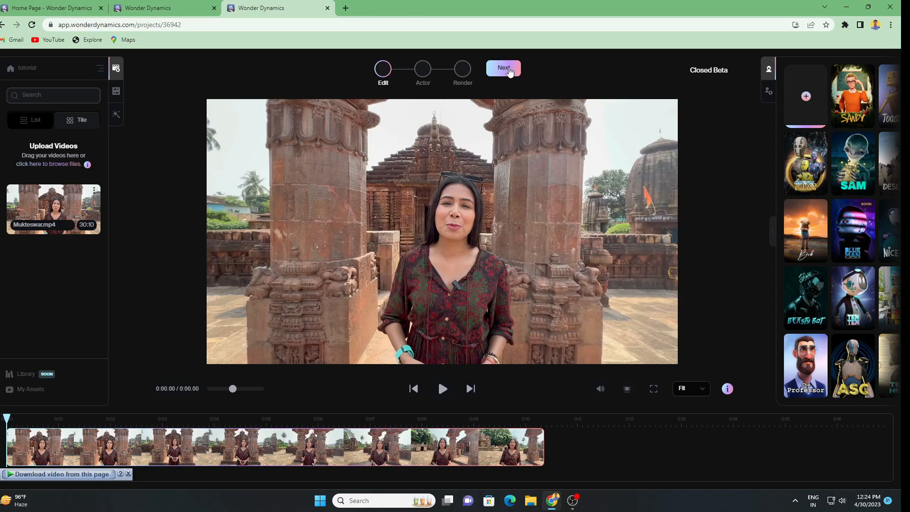
Step: Advance to the Actor stage and scan the frame for actors
{"action": "left_click", "coordinate": [503, 68]}
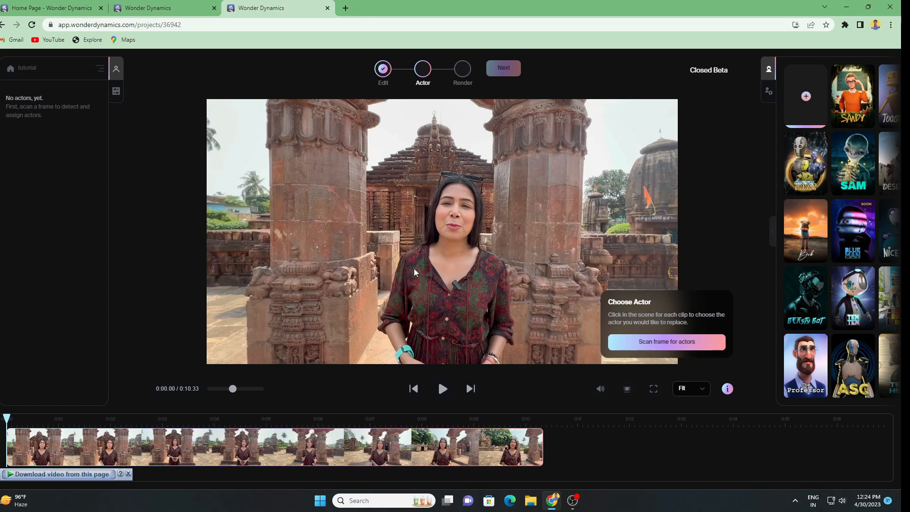
{"action": "mouse_move", "coordinate": [660, 345]}
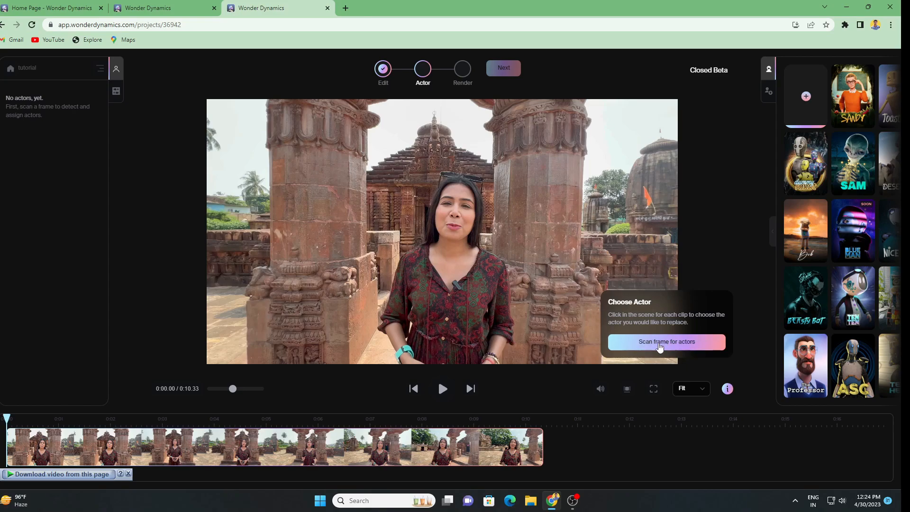
{"action": "left_click", "coordinate": [665, 341]}
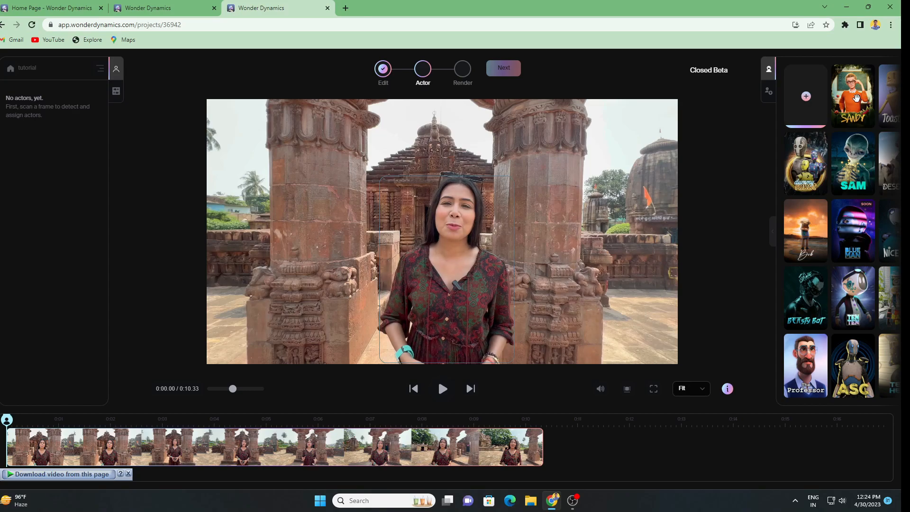
{"action": "left_click_drag", "start_coordinate": [852, 96], "coordinate": [476, 229]}
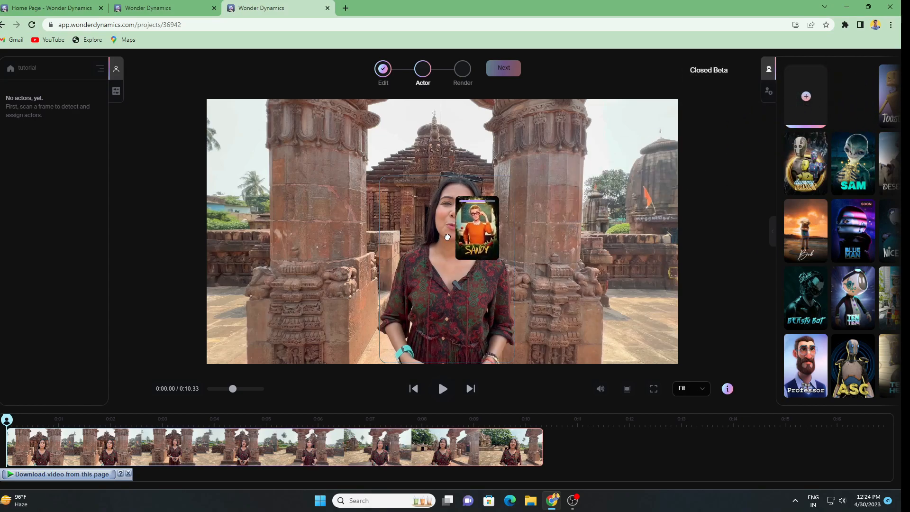
{"action": "left_click", "coordinate": [476, 228]}
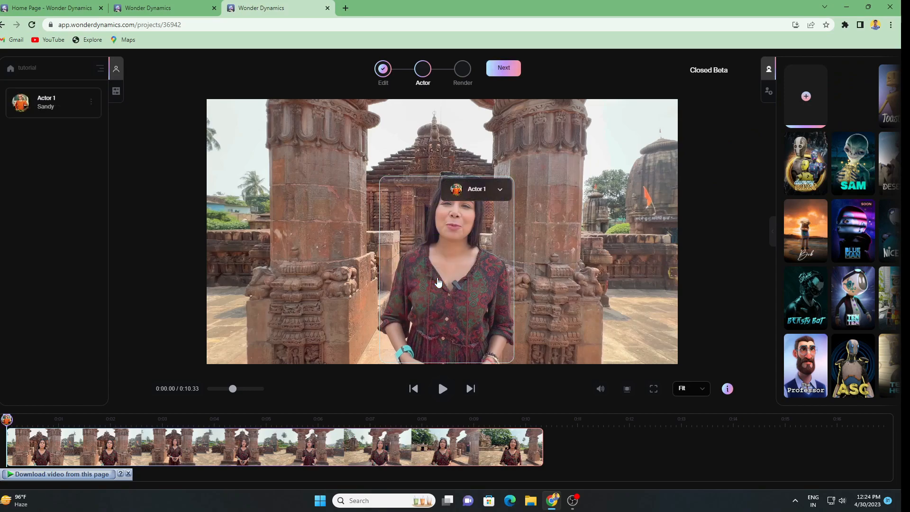
{"action": "left_click", "coordinate": [498, 189]}
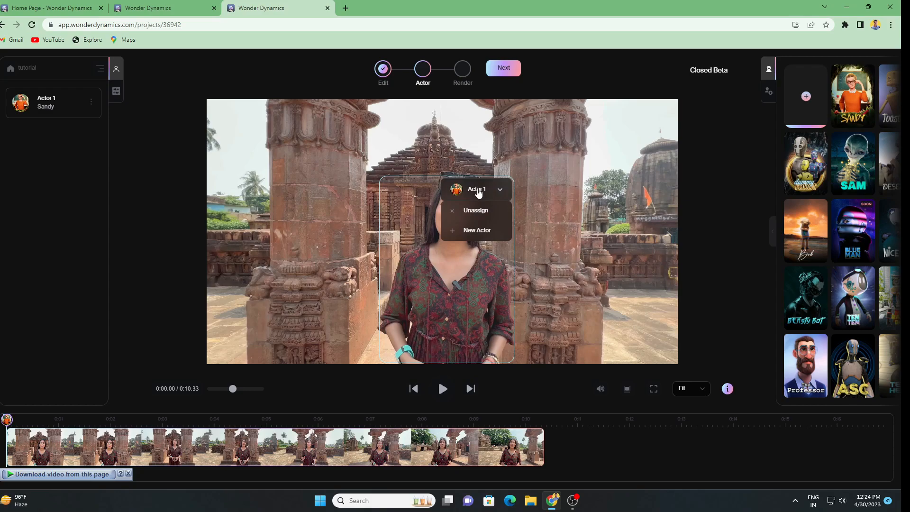
{"action": "left_click", "coordinate": [476, 189]}
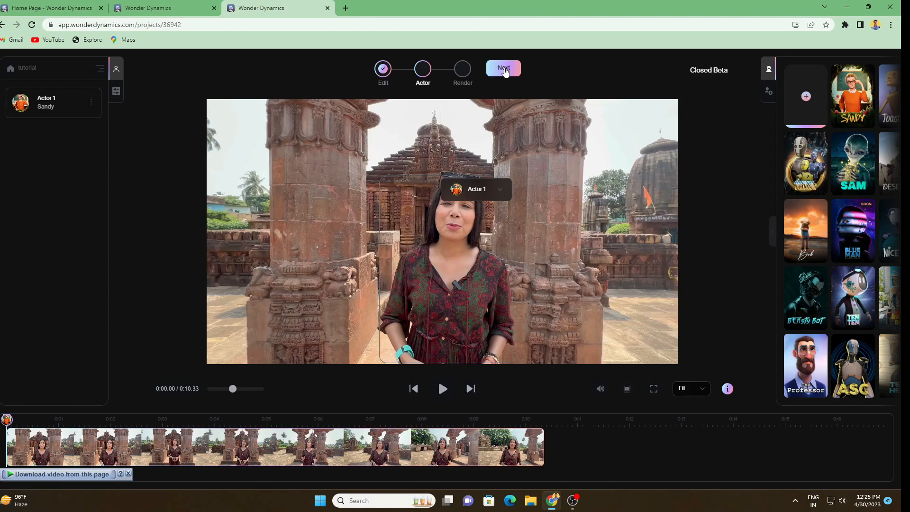
Step: Proceed to the Render final composition settings dialog
{"action": "left_click", "coordinate": [502, 68]}
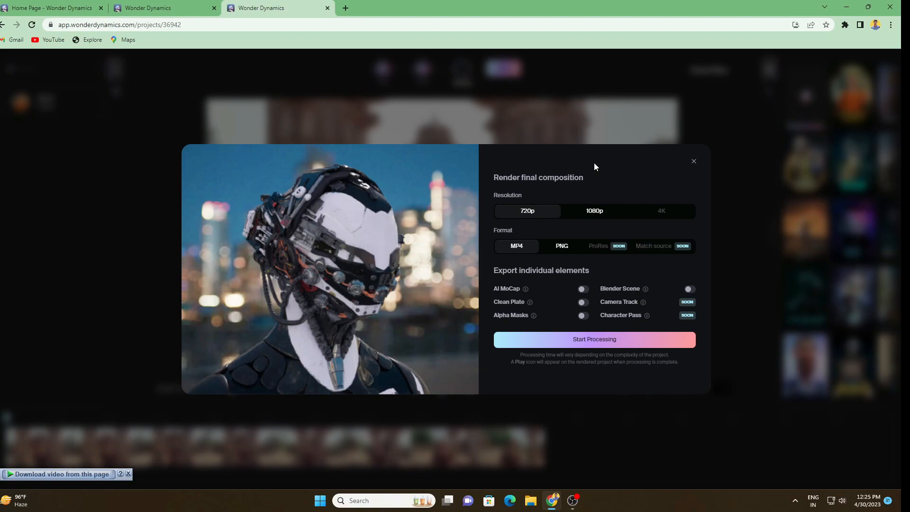
{"action": "mouse_move", "coordinate": [679, 215]}
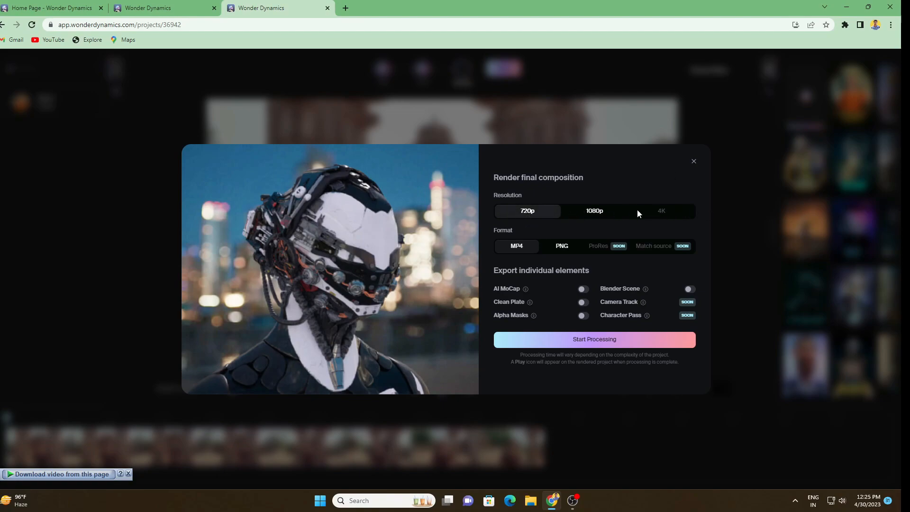
{"action": "mouse_move", "coordinate": [595, 210]}
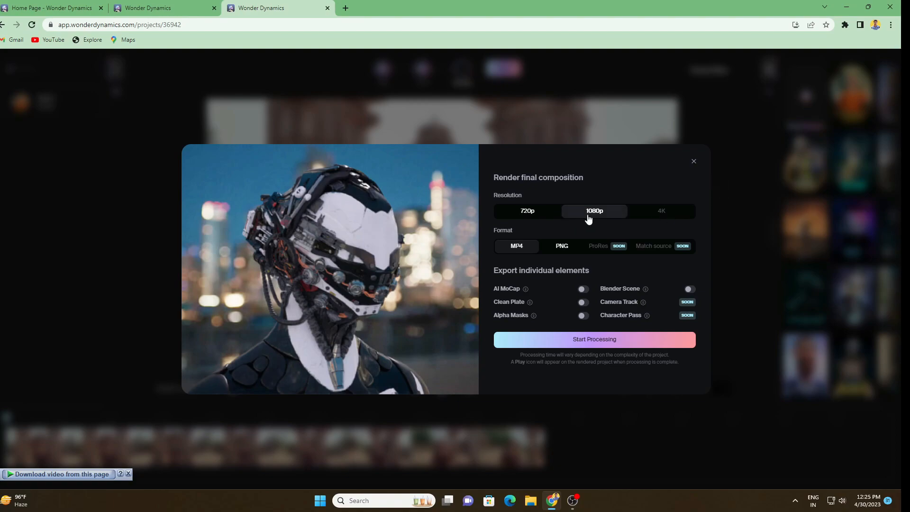
{"action": "mouse_move", "coordinate": [590, 218]}
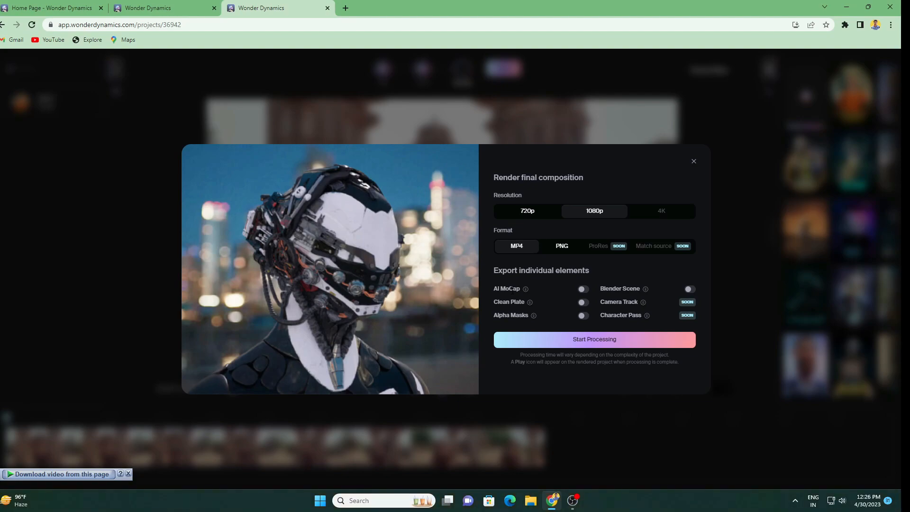
{"action": "mouse_move", "coordinate": [538, 304]}
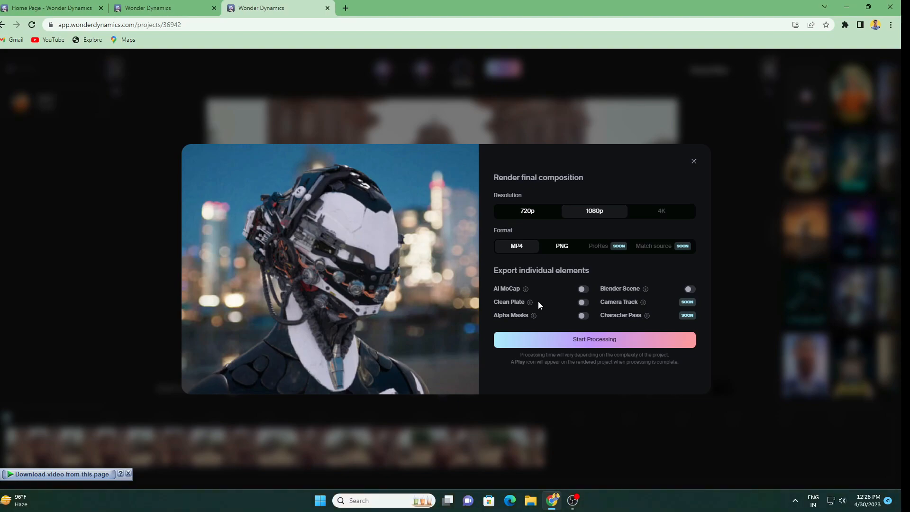
{"action": "mouse_move", "coordinate": [643, 306]}
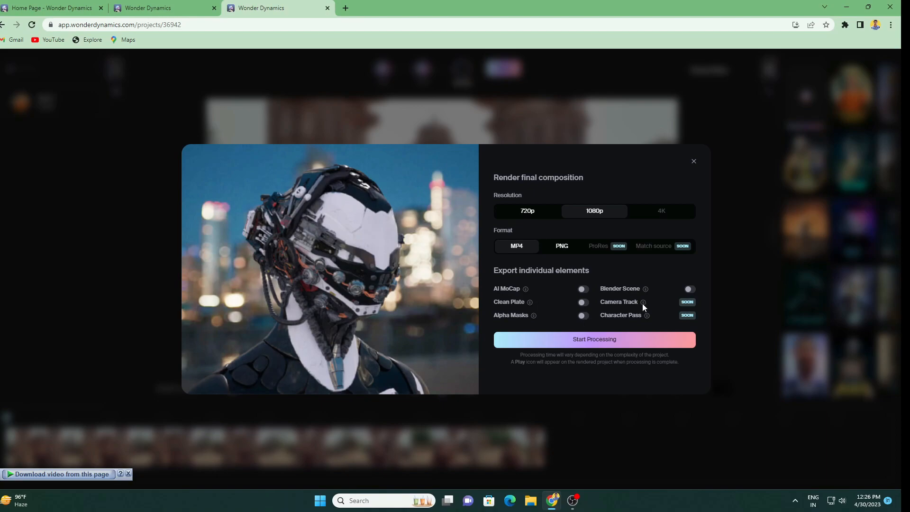
{"action": "mouse_move", "coordinate": [642, 307]}
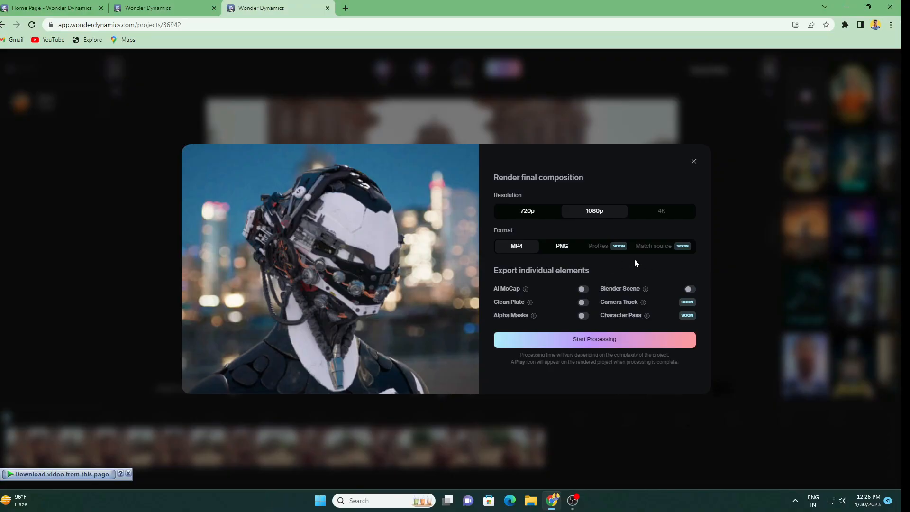
{"action": "mouse_move", "coordinate": [594, 298]}
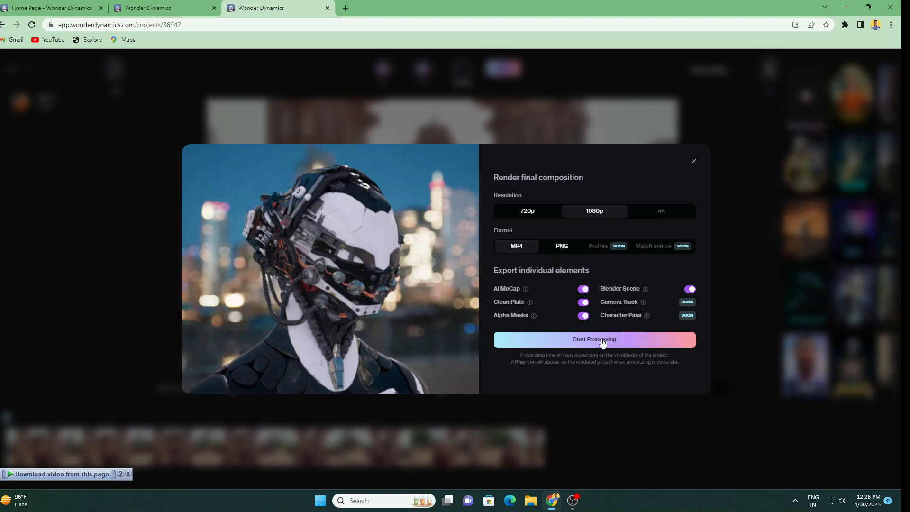
Step: Start processing so the tutorial project appears under In Progress
{"action": "left_click", "coordinate": [593, 340]}
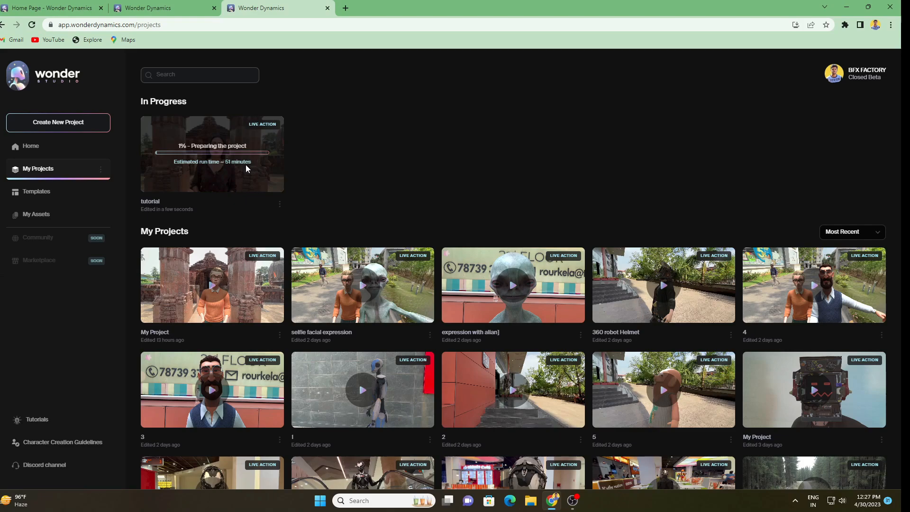
{"action": "mouse_move", "coordinate": [227, 177]}
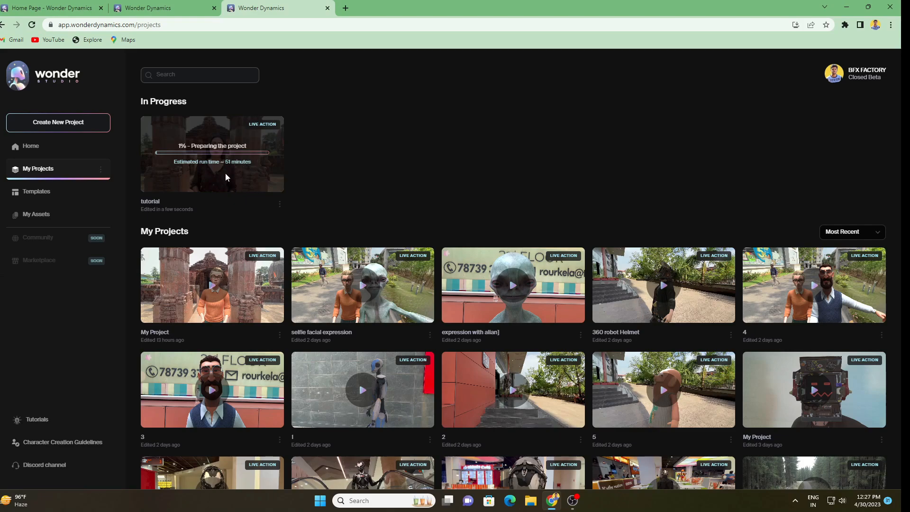
{"action": "mouse_move", "coordinate": [229, 172]}
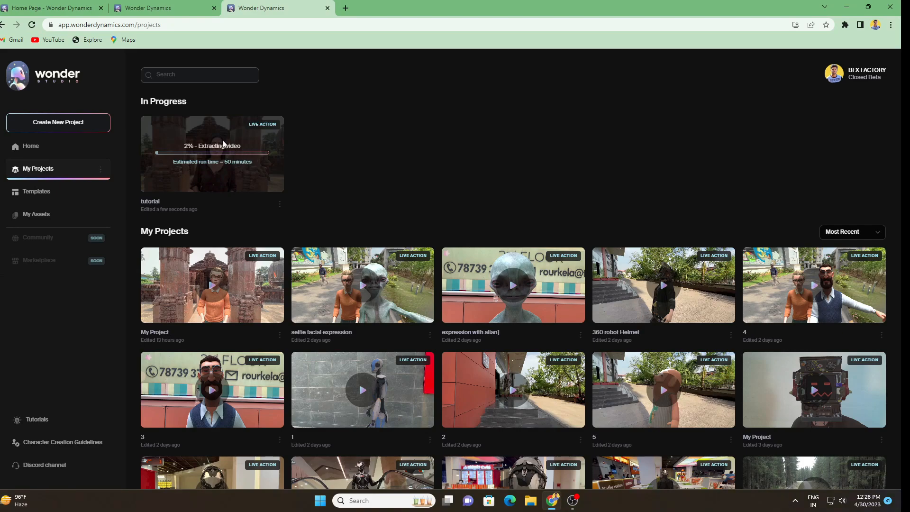
{"action": "mouse_move", "coordinate": [213, 233]}
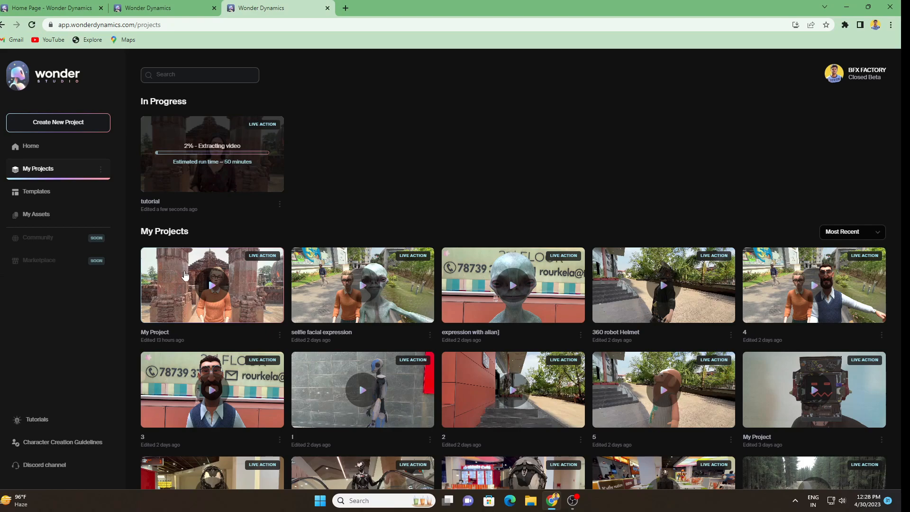
{"action": "mouse_move", "coordinate": [179, 291]}
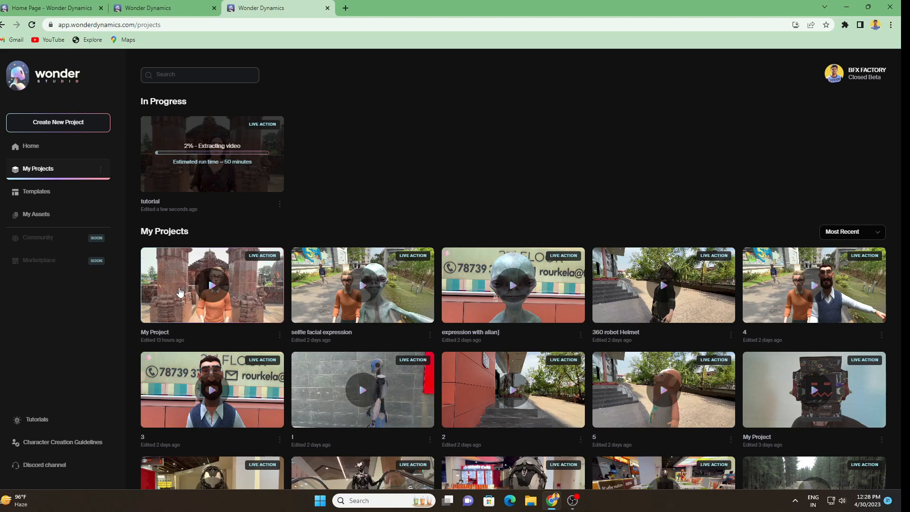
{"action": "left_click", "coordinate": [211, 285]}
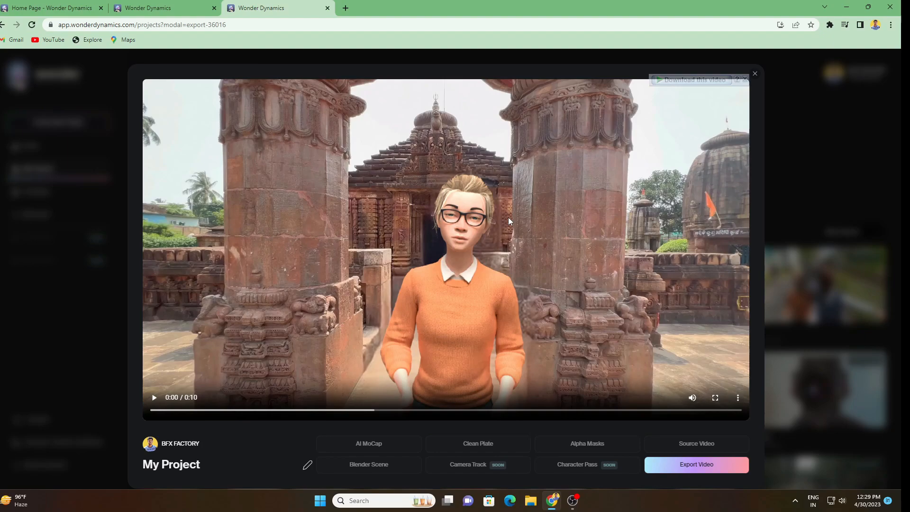
{"action": "left_click", "coordinate": [154, 397]}
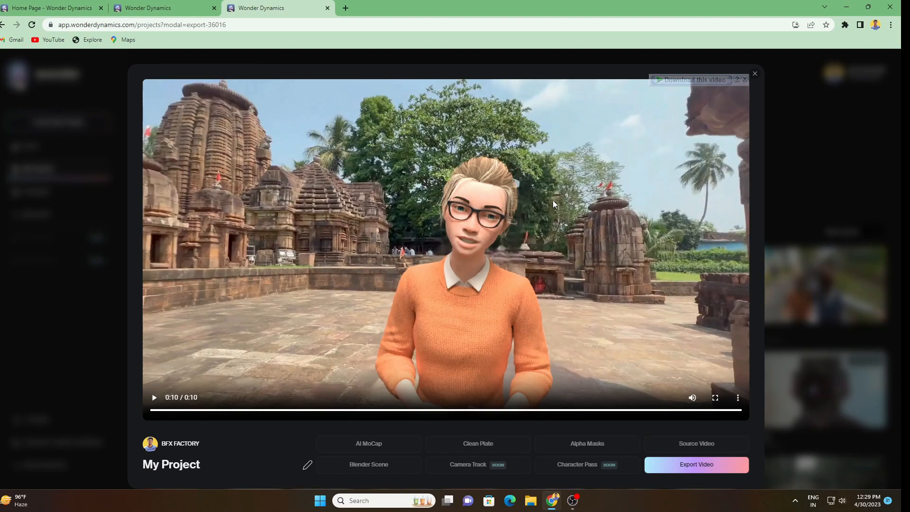
{"action": "mouse_move", "coordinate": [523, 250]}
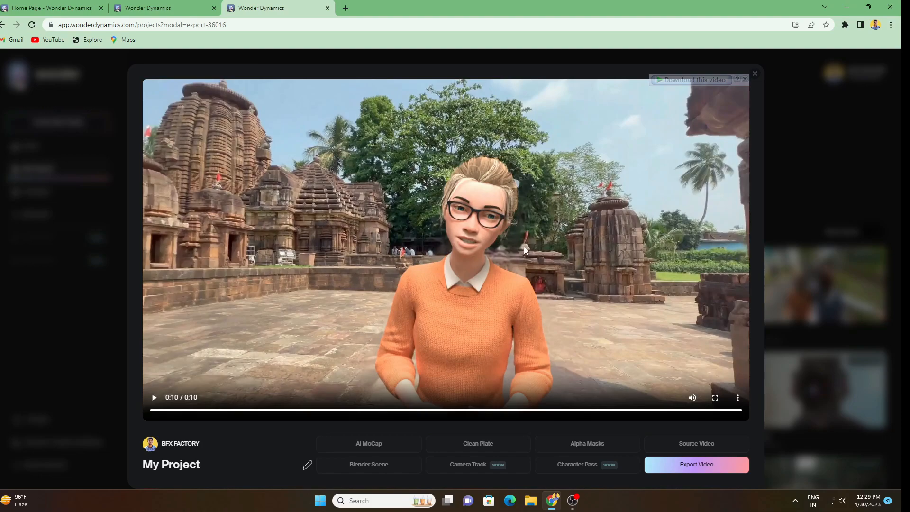
{"action": "left_click", "coordinate": [754, 74]}
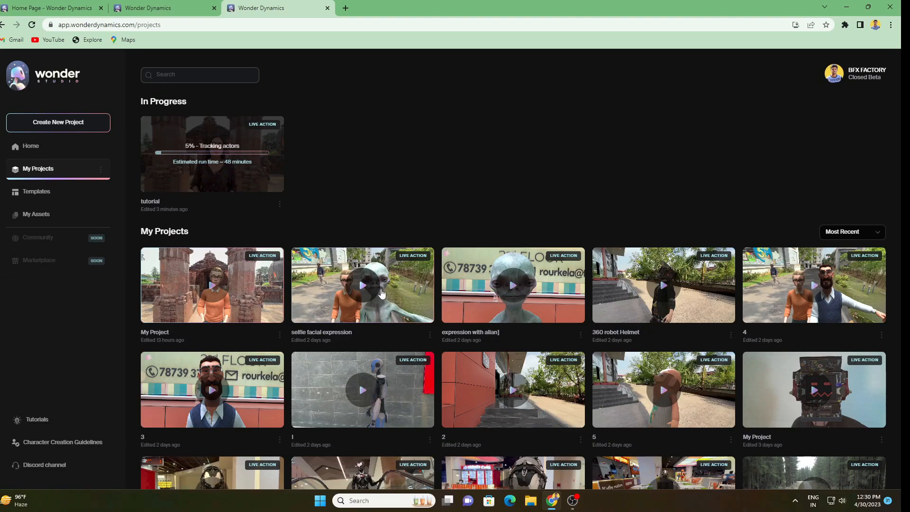
Step: Preview the selfie facial expression render with Sandy and the alien, then close it
{"action": "left_click", "coordinate": [361, 285]}
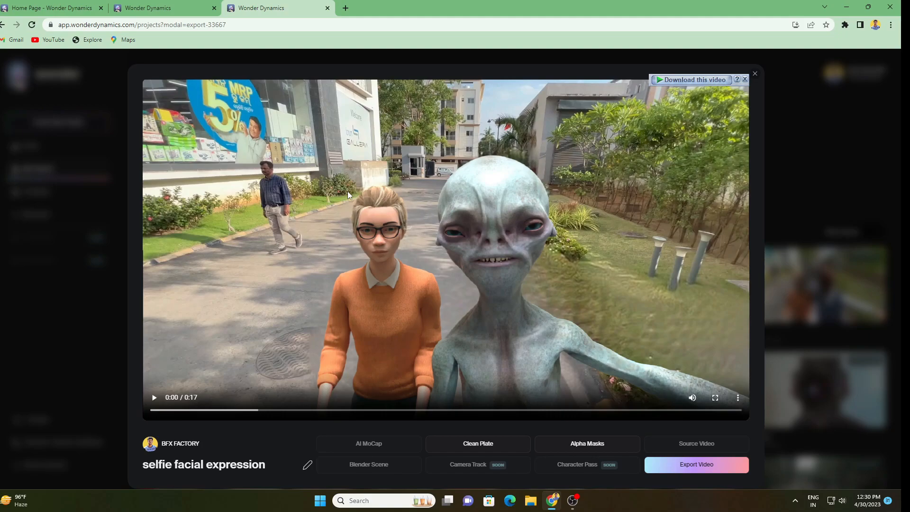
{"action": "mouse_move", "coordinate": [456, 245]}
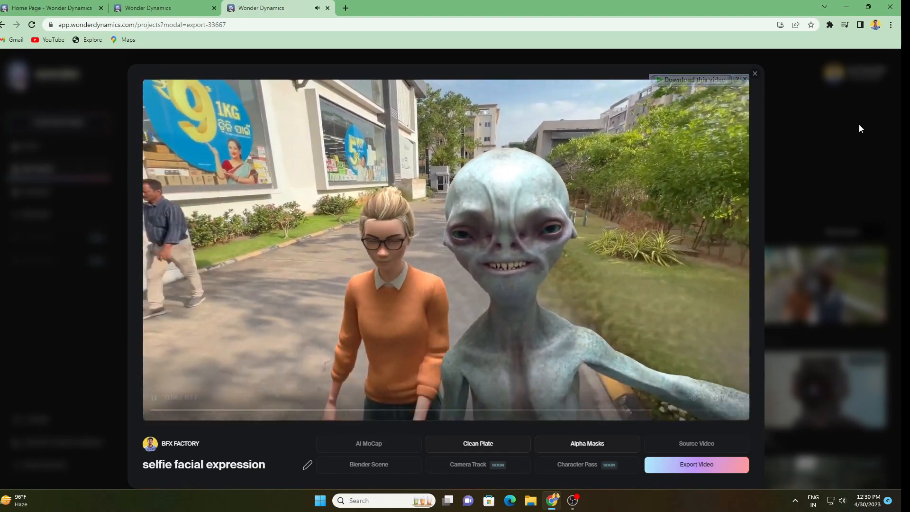
{"action": "left_click", "coordinate": [753, 74]}
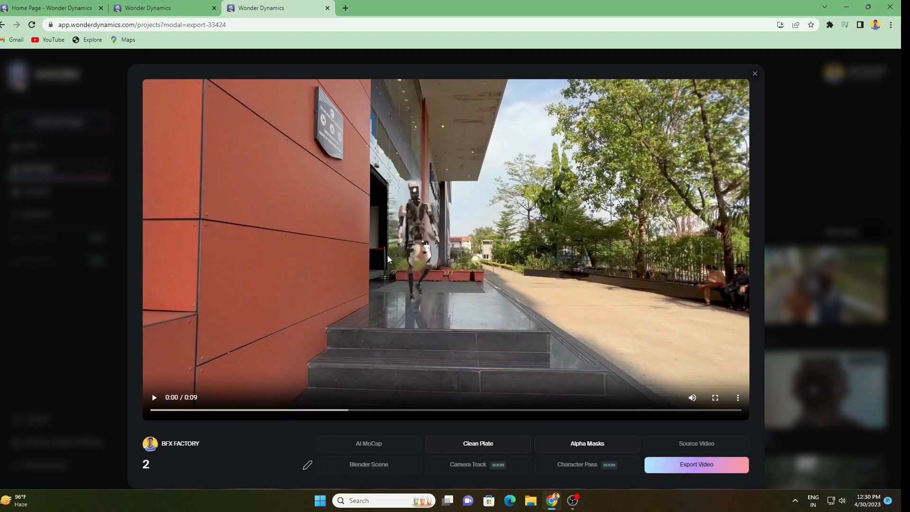
Step: Play project 2's robot render to the end and close its preview
{"action": "left_click", "coordinate": [153, 397]}
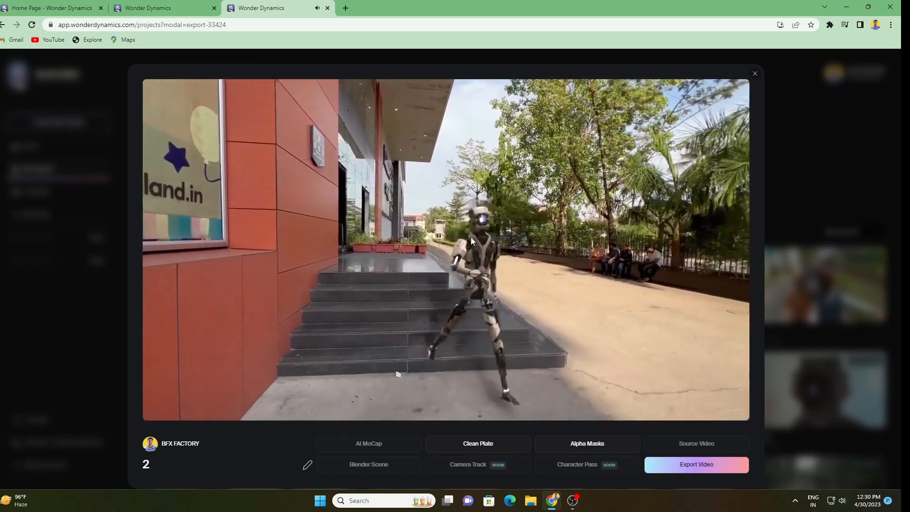
{"action": "left_click", "coordinate": [446, 247]}
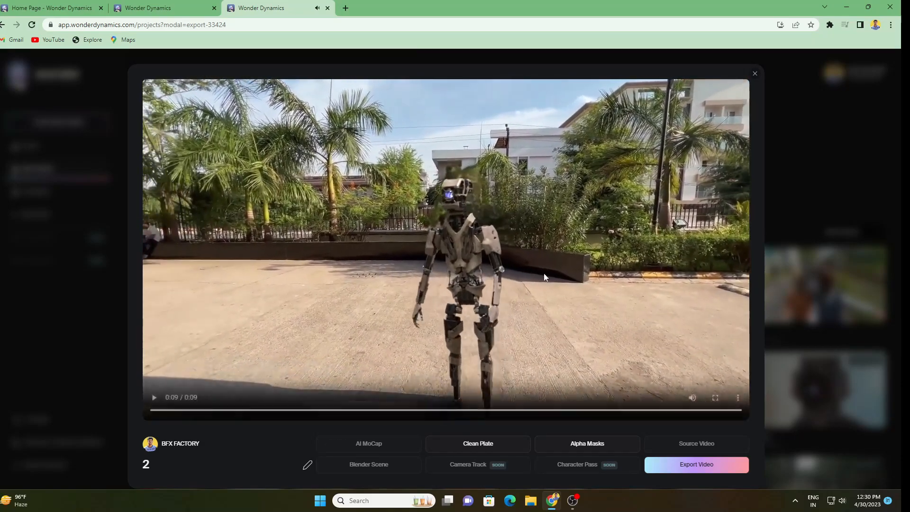
{"action": "left_click", "coordinate": [754, 74]}
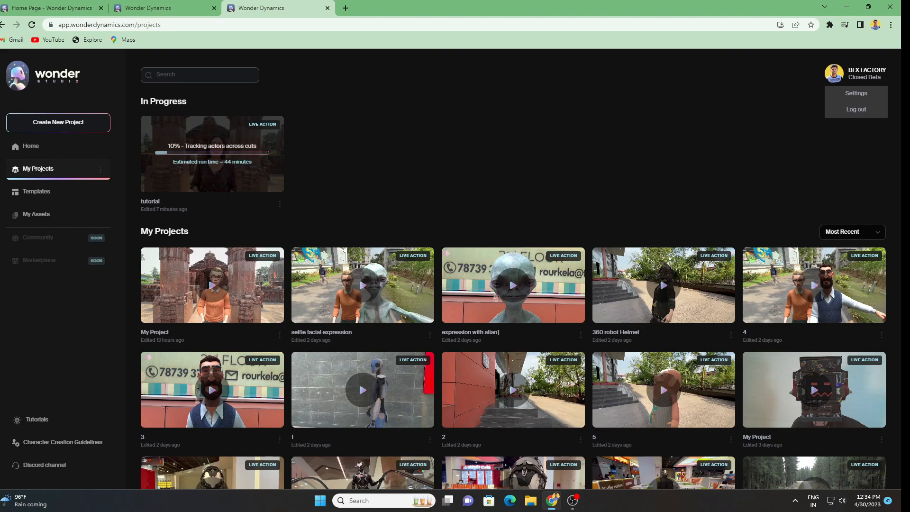
{"action": "mouse_move", "coordinate": [567, 133]}
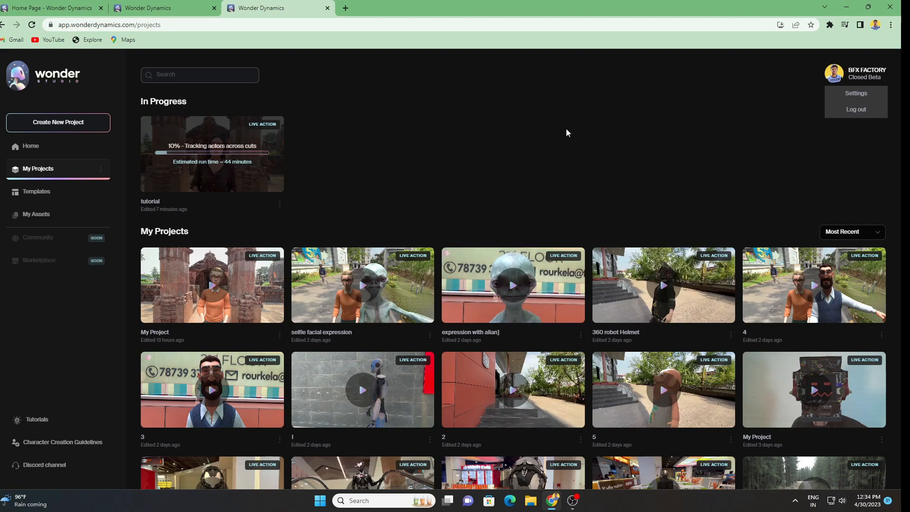
{"action": "scroll", "scroll_direction": "down", "scroll_amount": 3}
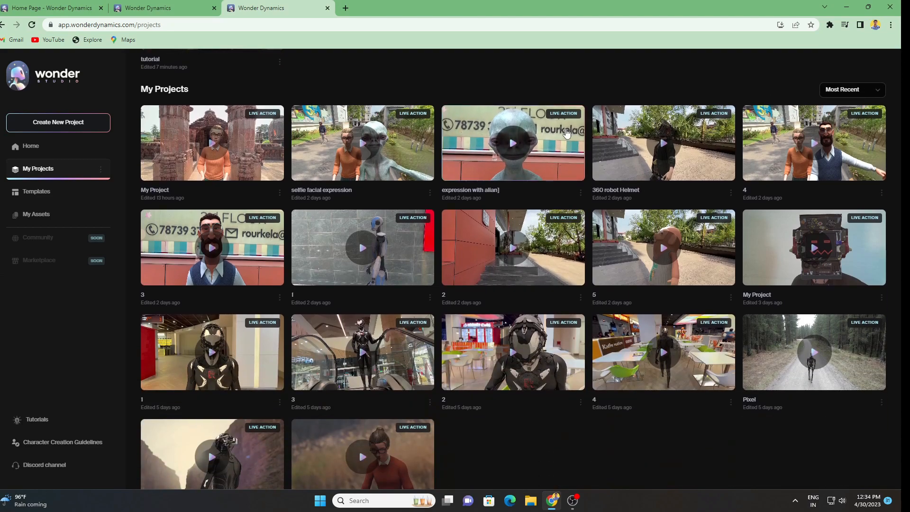